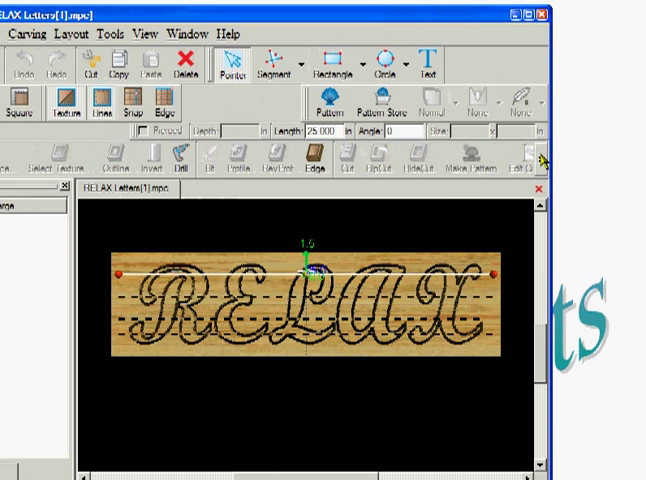
# - Switch the RELAX text carving's Route Mode from outline to Raster
pyautogui.click(546, 157)
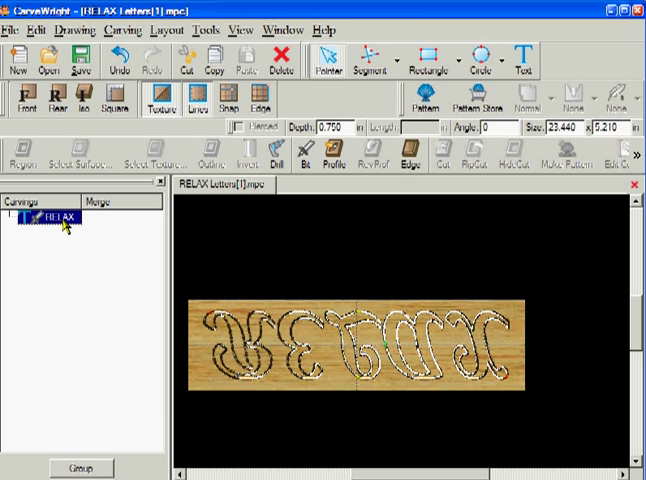
pyautogui.rightClick(55, 217)
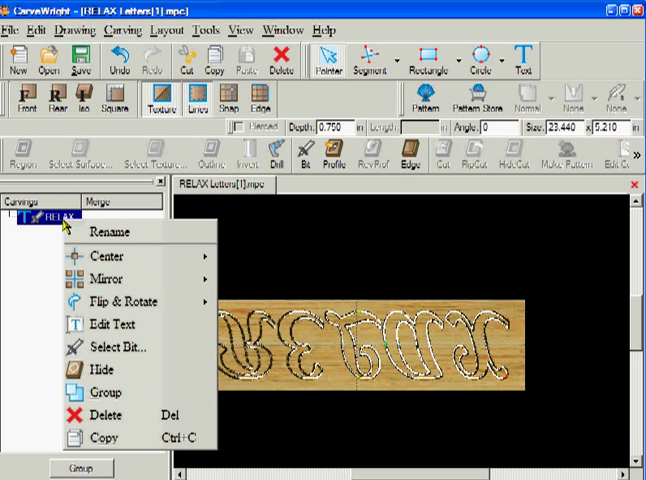
pyautogui.click(101, 324)
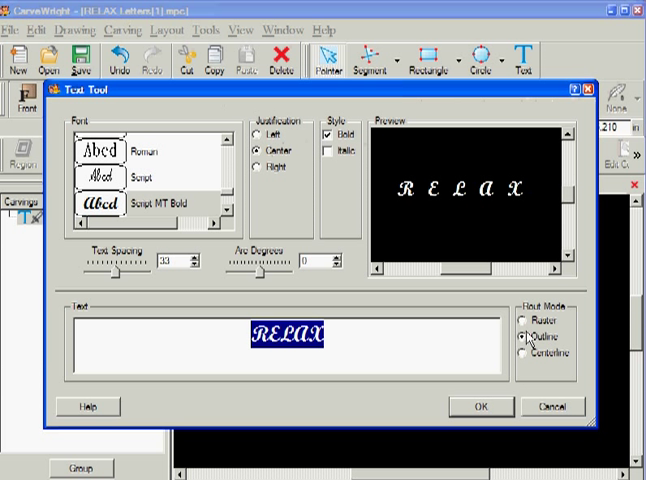
pyautogui.click(524, 317)
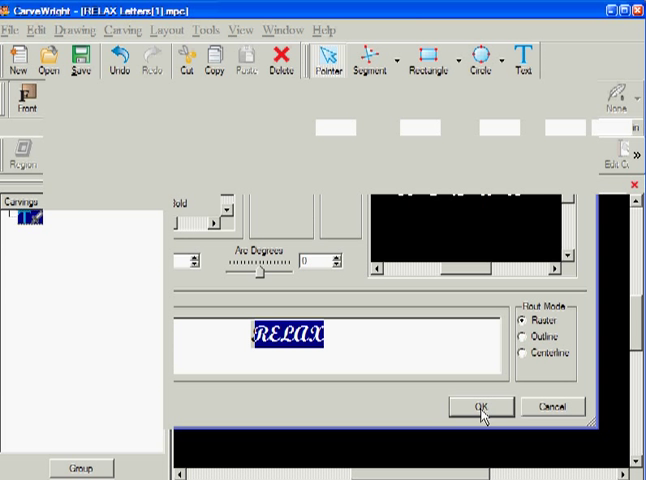
pyautogui.click(479, 406)
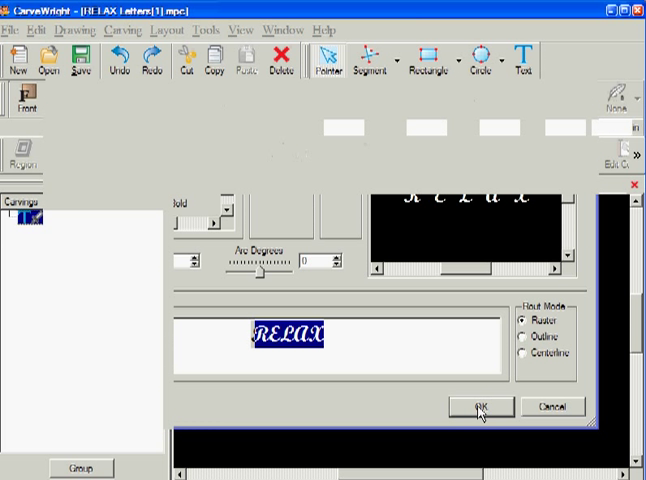
pyautogui.click(479, 406)
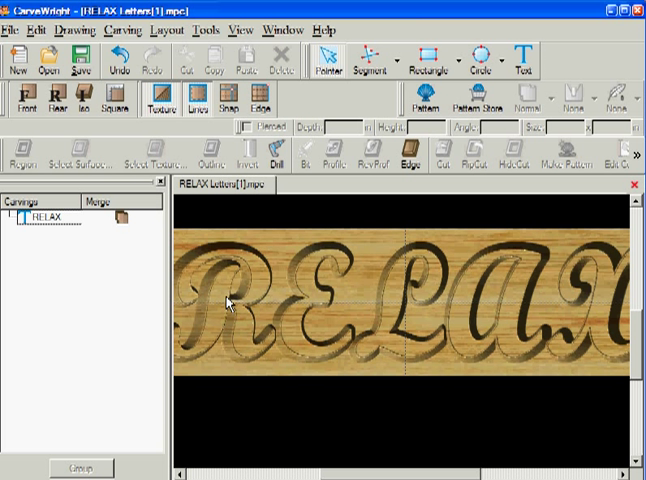
pyautogui.moveTo(221, 318)
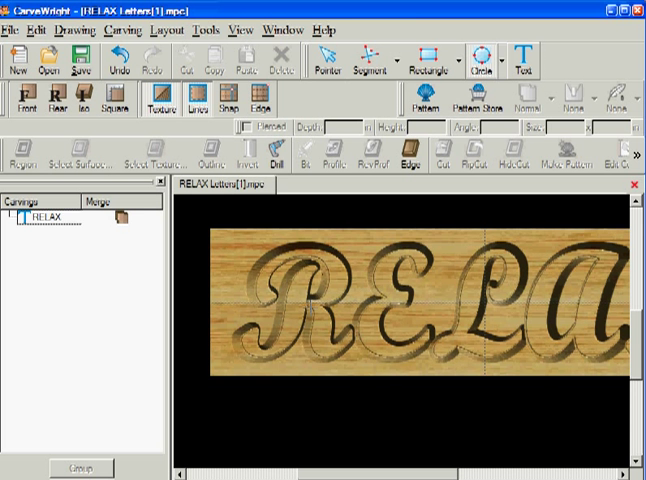
# - Add a small circle, about 0.72 inches across, where the R's pieces meet
pyautogui.click(482, 62)
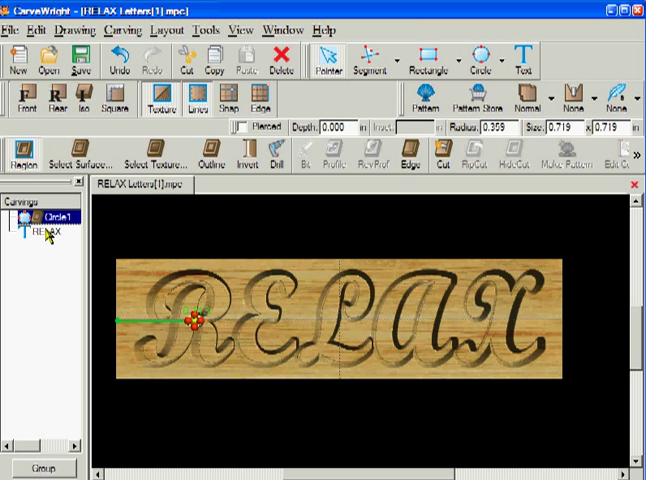
# - Select the RELAX text carving for conversion to letter paths
pyautogui.click(48, 231)
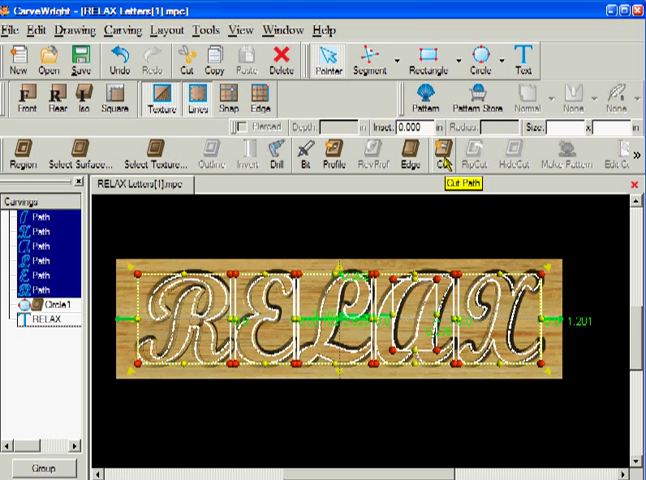
pyautogui.moveTo(446, 165)
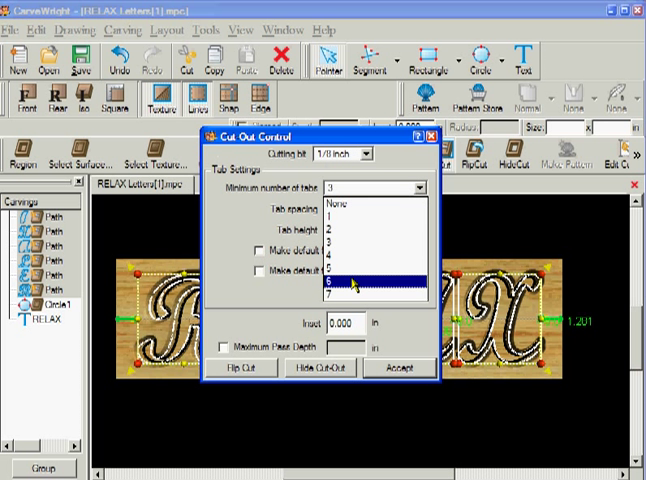
# - Give the letter paths cut-out settings of minimum 7 tabs at 8 tabs per foot
pyautogui.click(357, 290)
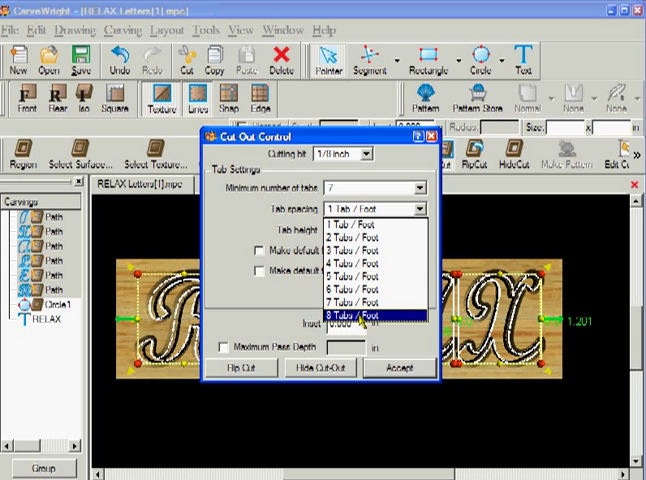
pyautogui.click(367, 317)
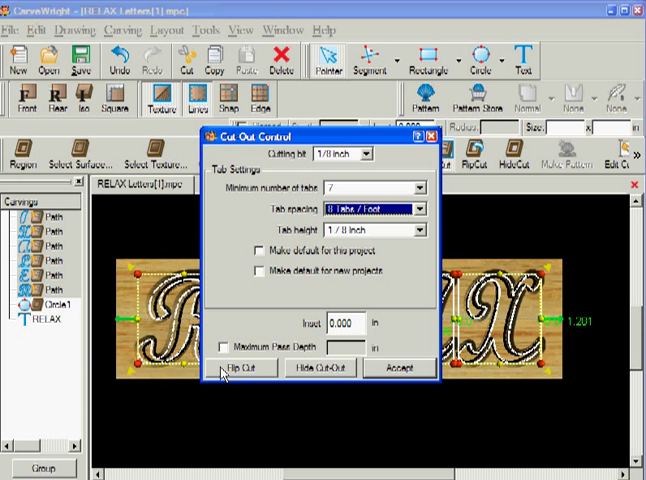
pyautogui.moveTo(220, 377)
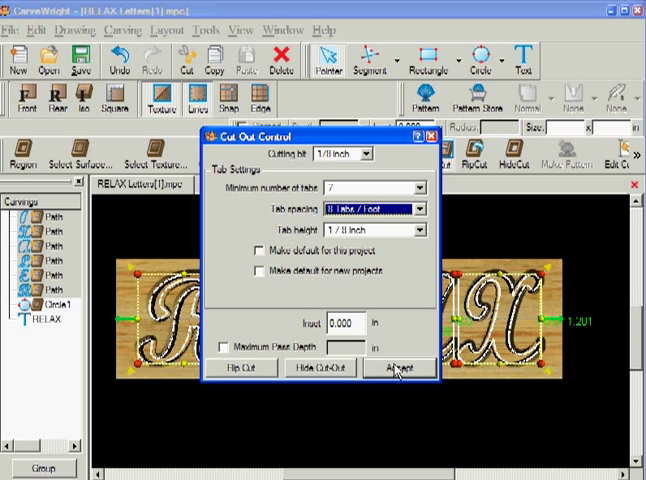
pyautogui.click(407, 366)
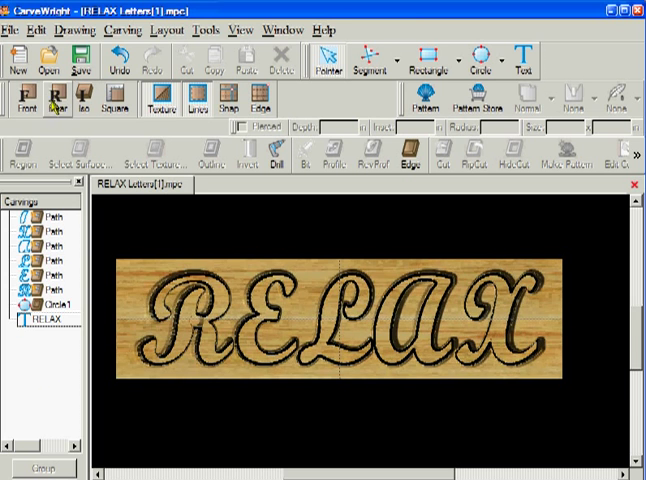
# - Delete the raster RELAX text carving, leaving the six letter cut-out paths
pyautogui.click(56, 102)
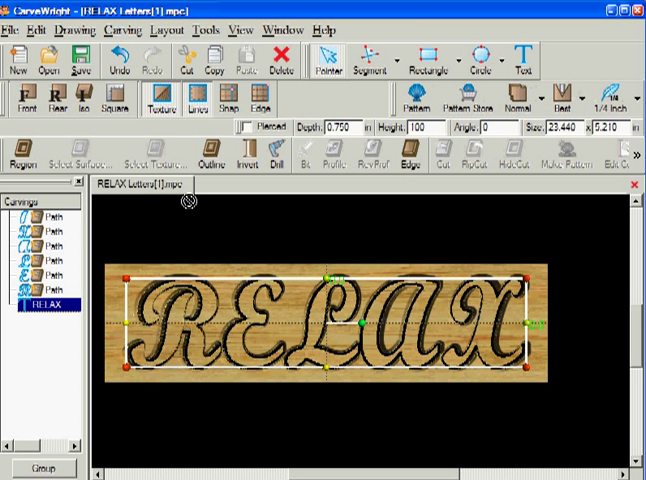
pyautogui.moveTo(282, 70)
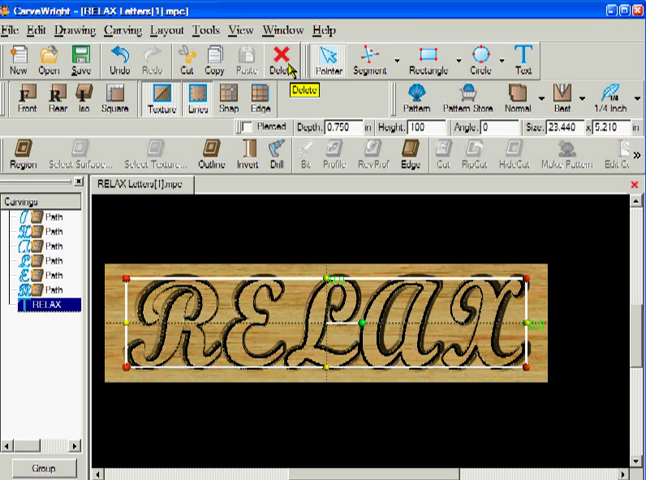
pyautogui.click(280, 57)
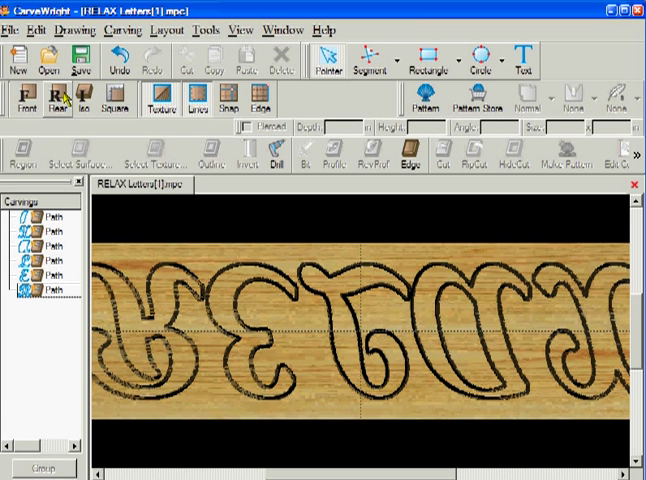
pyautogui.moveTo(27, 100)
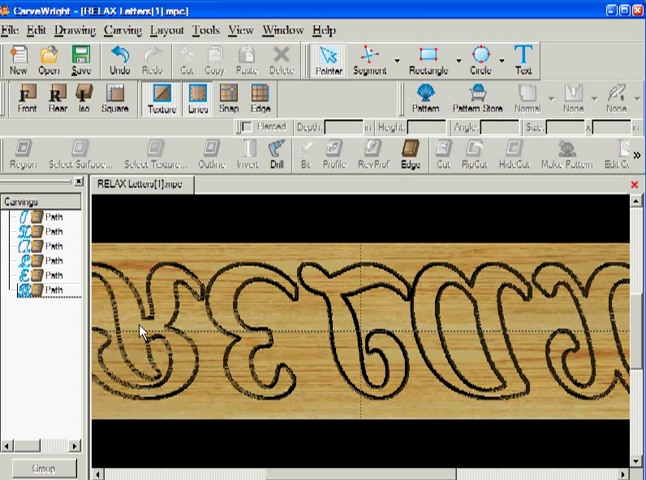
pyautogui.moveTo(196, 345)
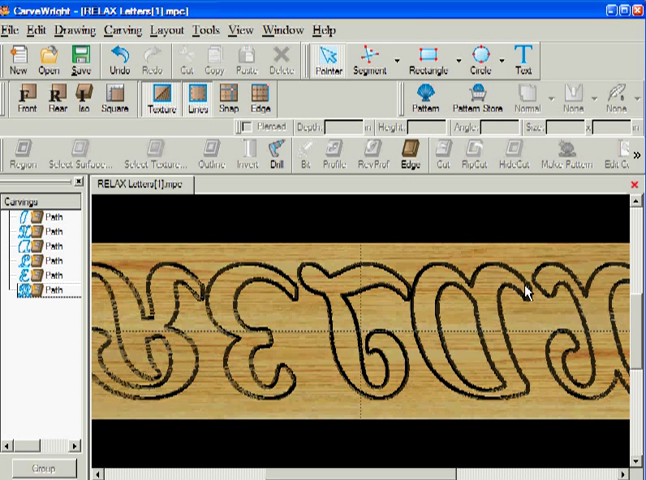
pyautogui.moveTo(530, 292)
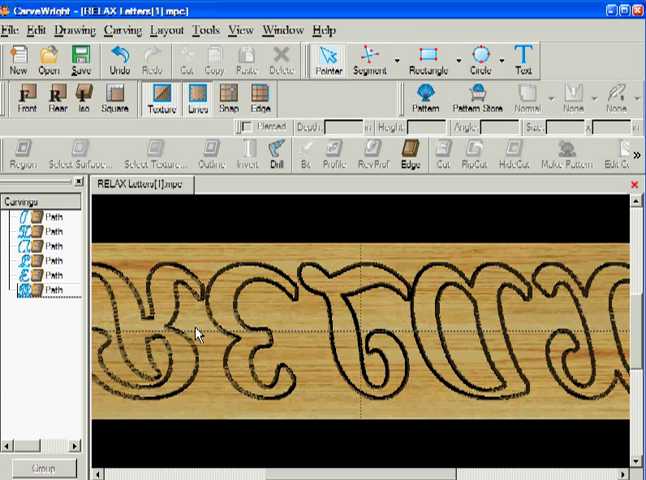
pyautogui.moveTo(298, 300)
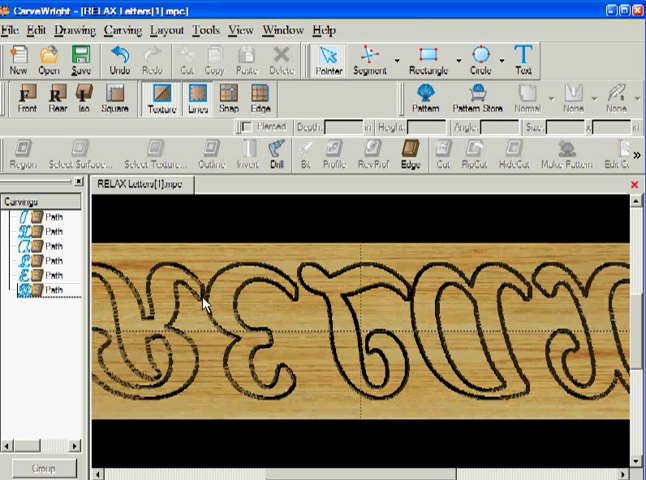
pyautogui.moveTo(550, 330)
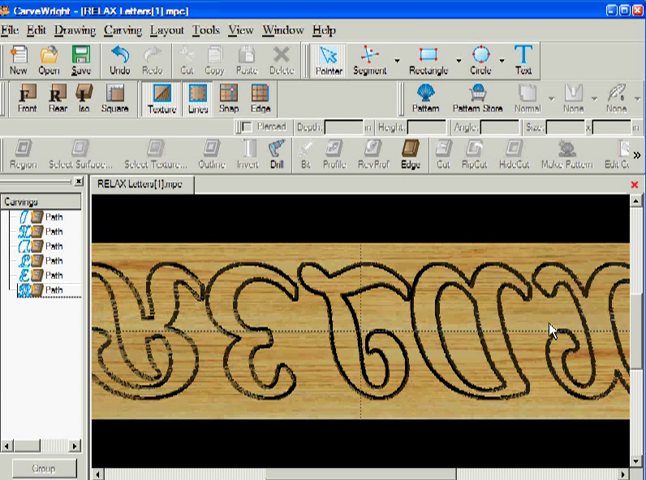